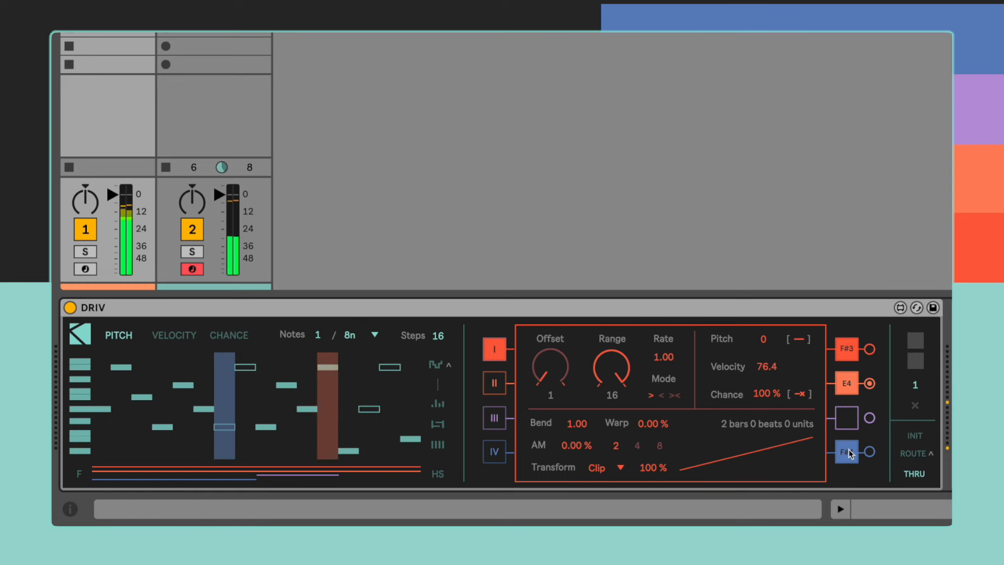
Review the panels of playheads IV and III before returning to playhead I.
click(495, 451)
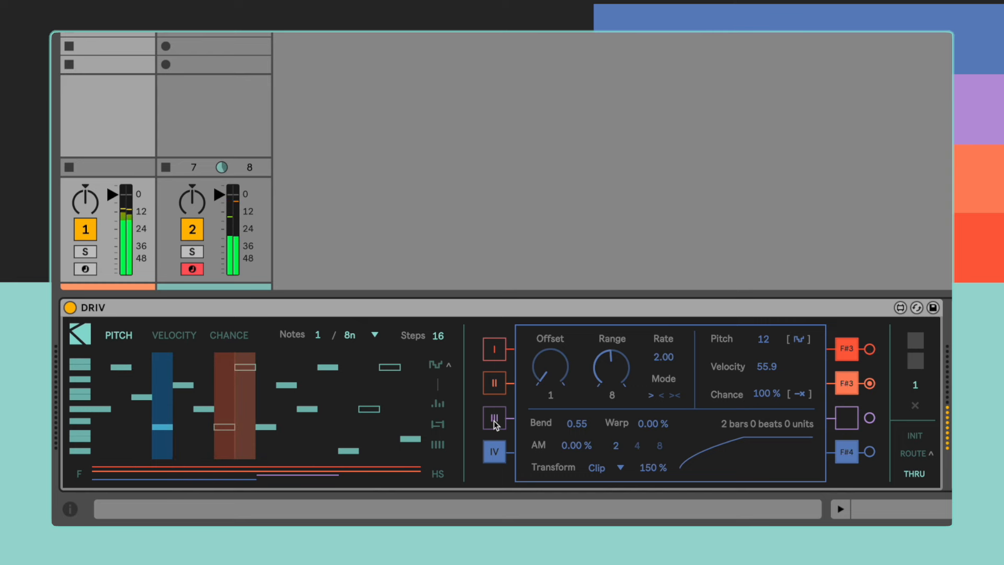
click(493, 417)
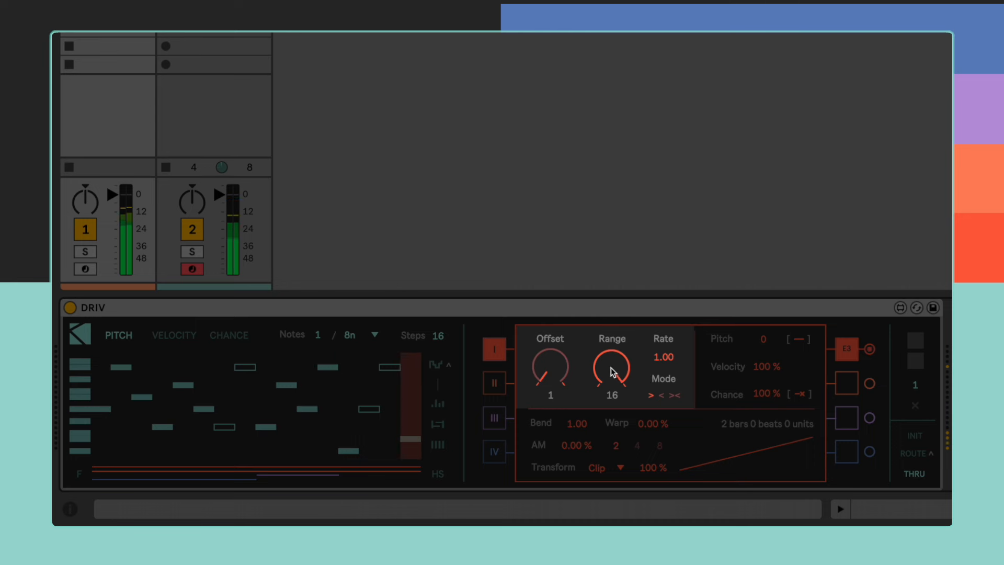
Start playhead I at offset 9 and narrow its range to a few steps.
drag(611, 368, 611, 384)
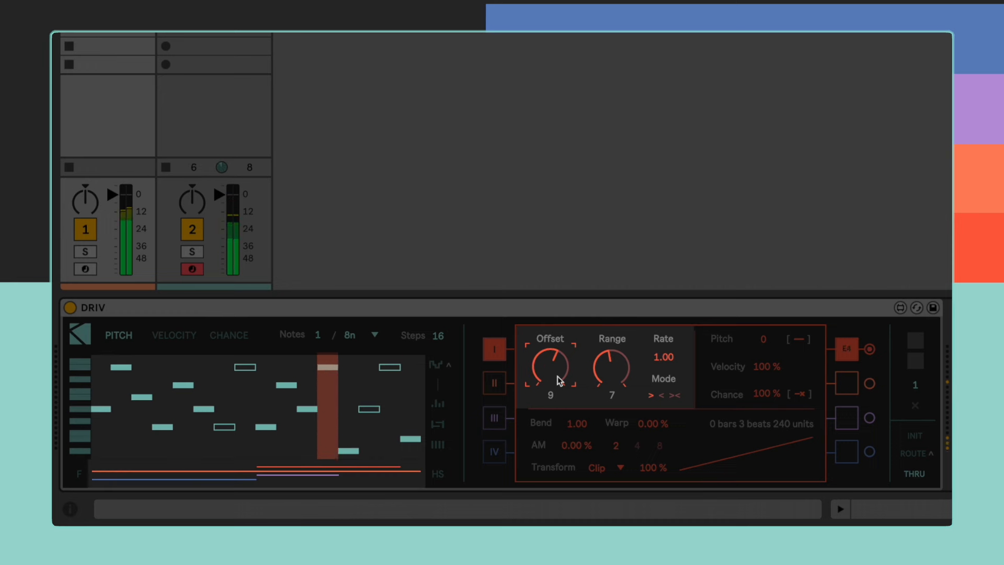
drag(612, 368, 611, 384)
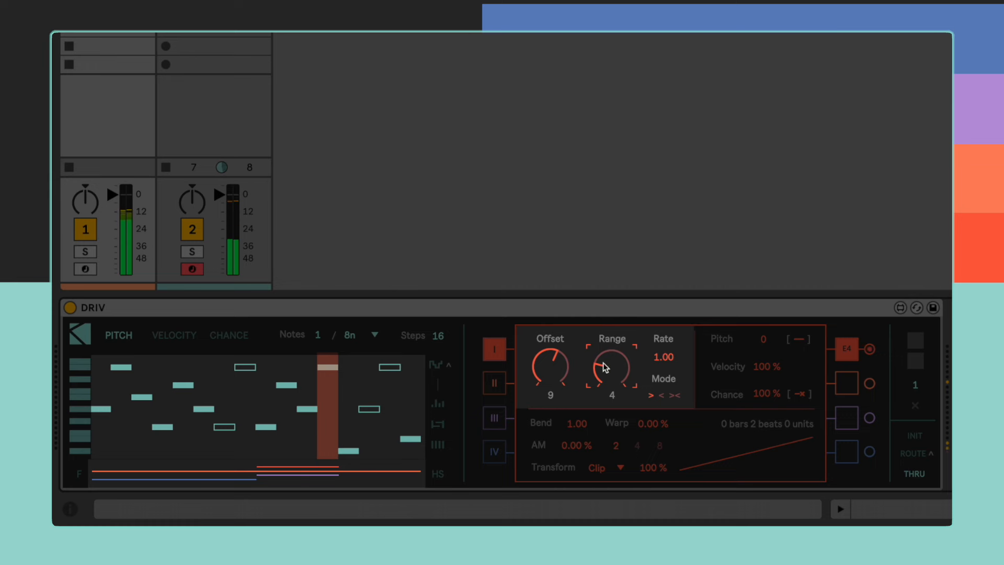
drag(611, 368, 612, 359)
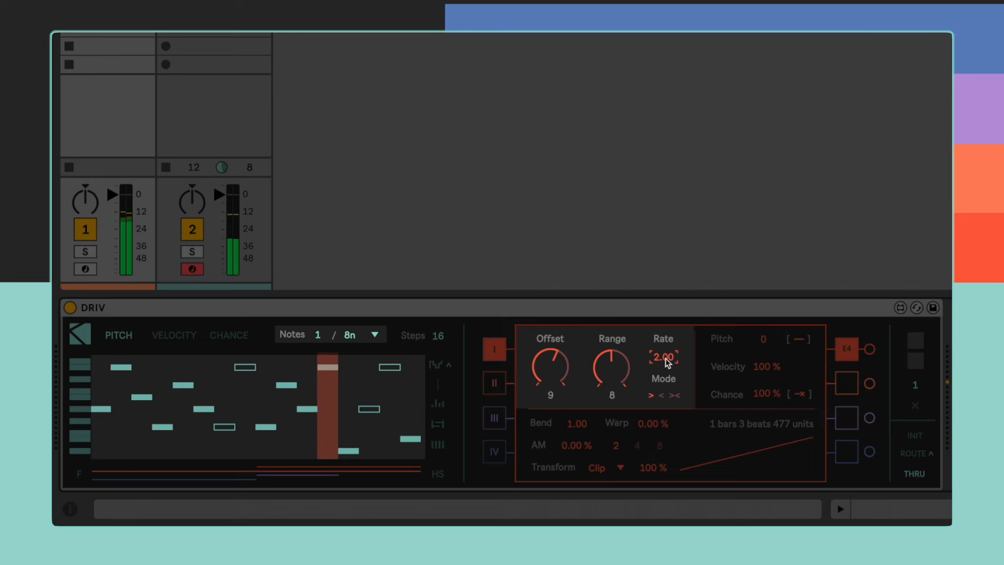
Slow playhead I's playback rate to 0.50.
drag(664, 357, 664, 378)
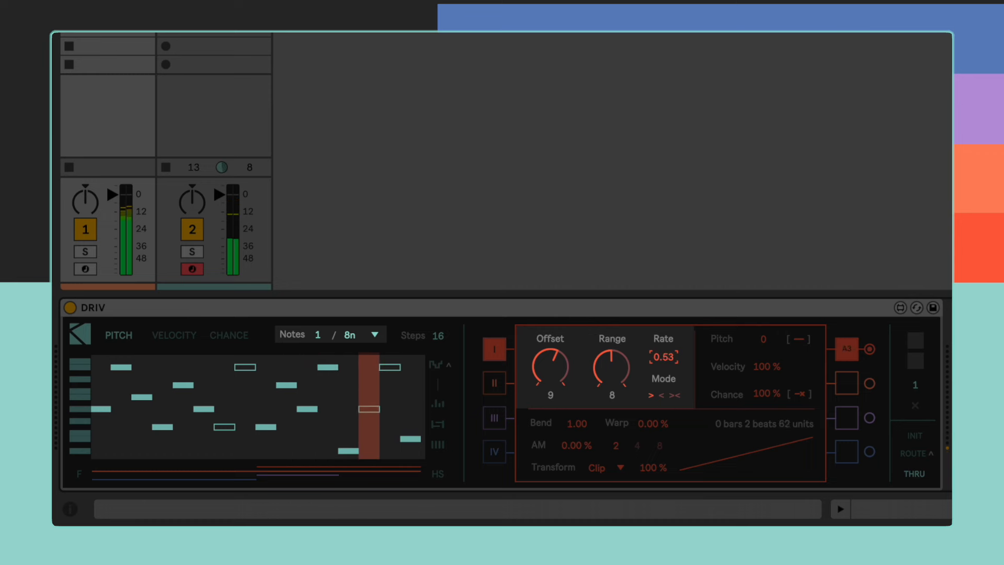
drag(663, 357, 665, 364)
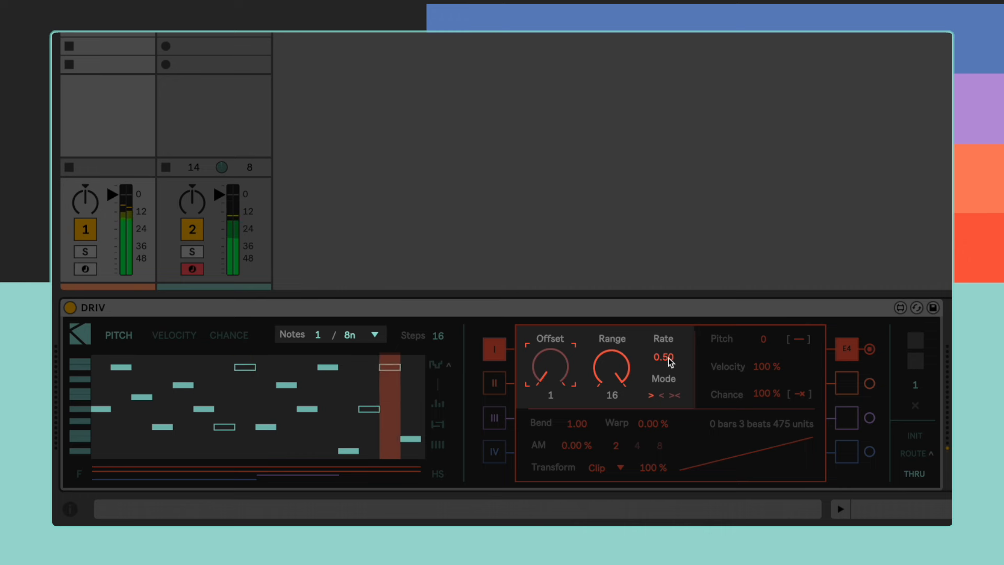
drag(662, 356, 662, 346)
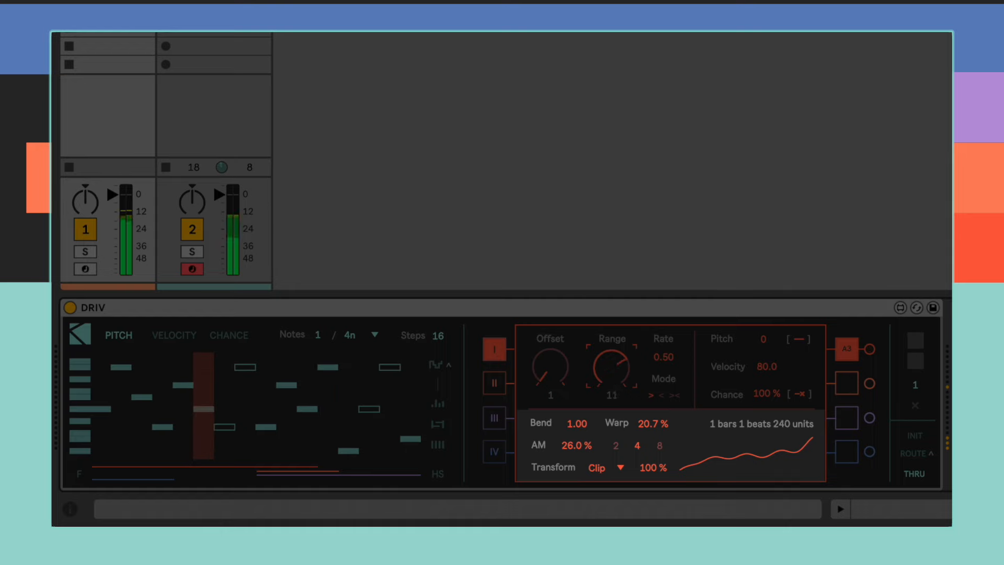
Narrow playhead I's range from 11 to 8 steps.
drag(608, 369, 622, 368)
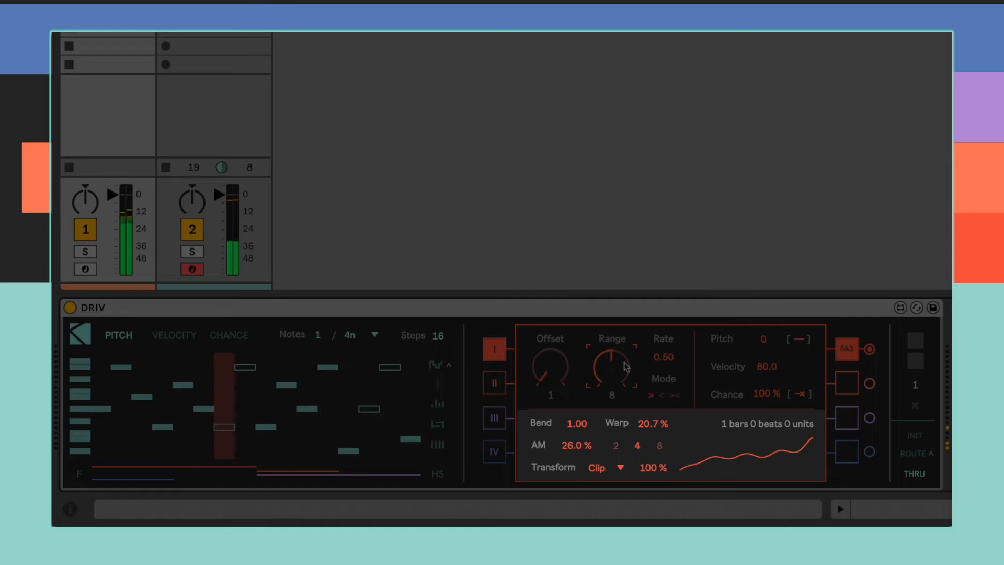